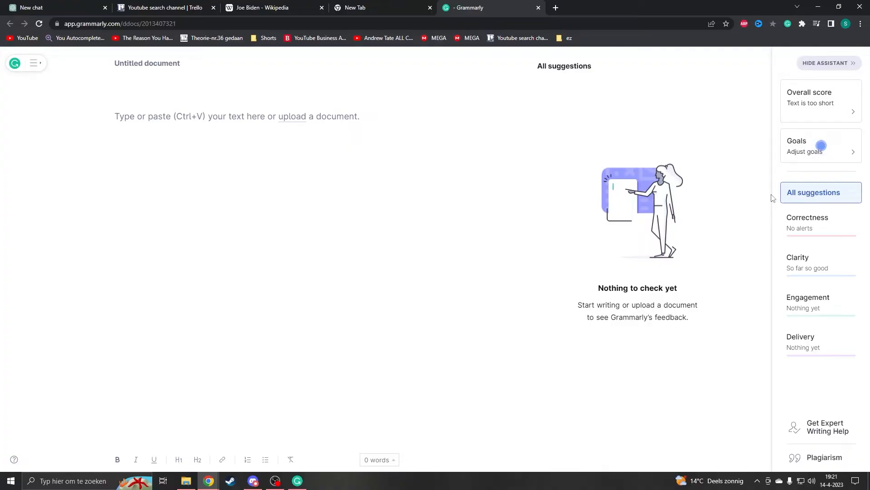
Open a new tab showing the Google start page next to the Grammarly document
click(291, 116)
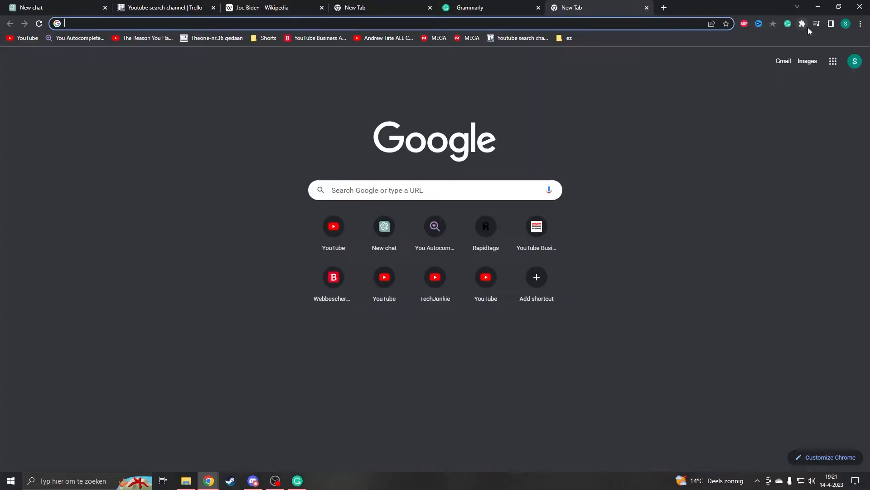
Remove Grammarly from Manage extensions and confirm the removal
click(802, 24)
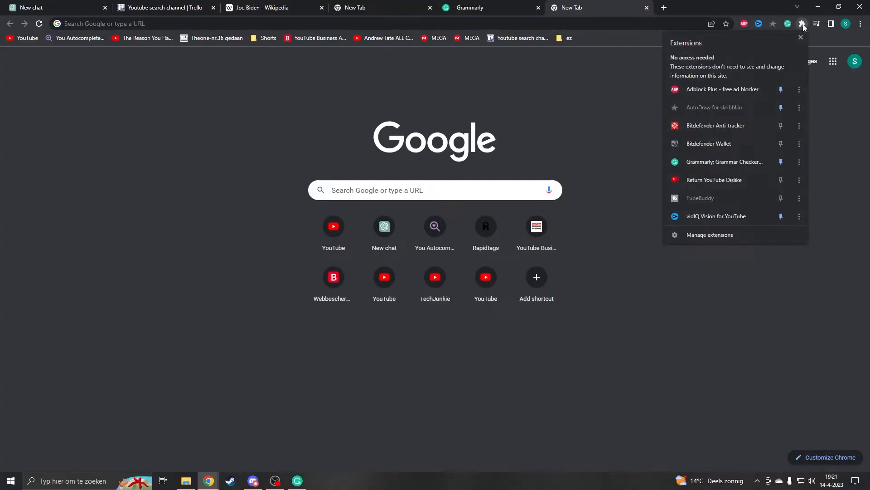
mouse_move(721, 234)
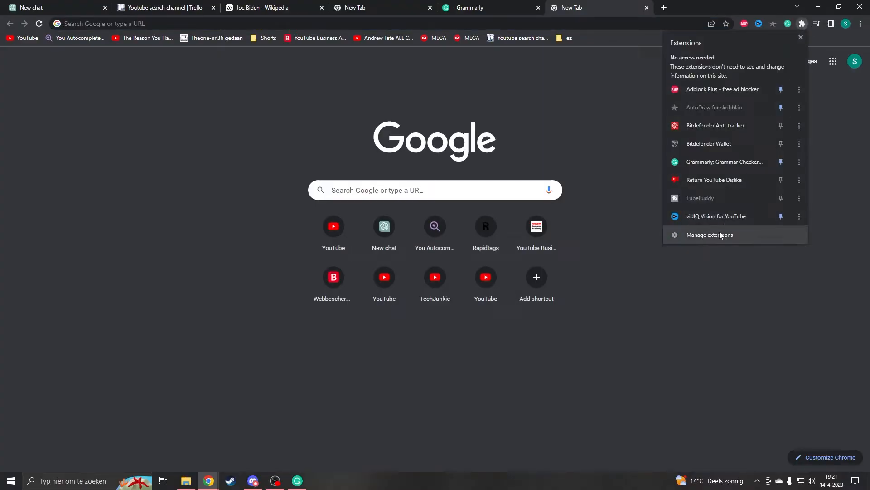
click(709, 234)
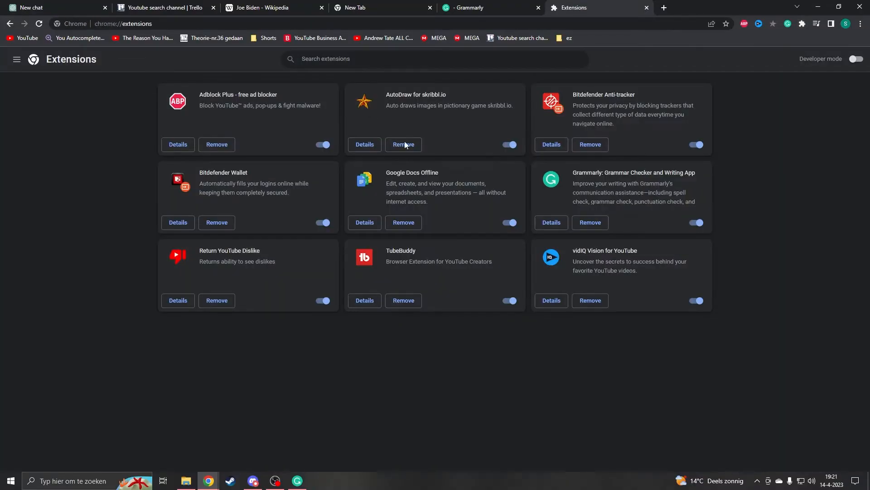
mouse_move(573, 177)
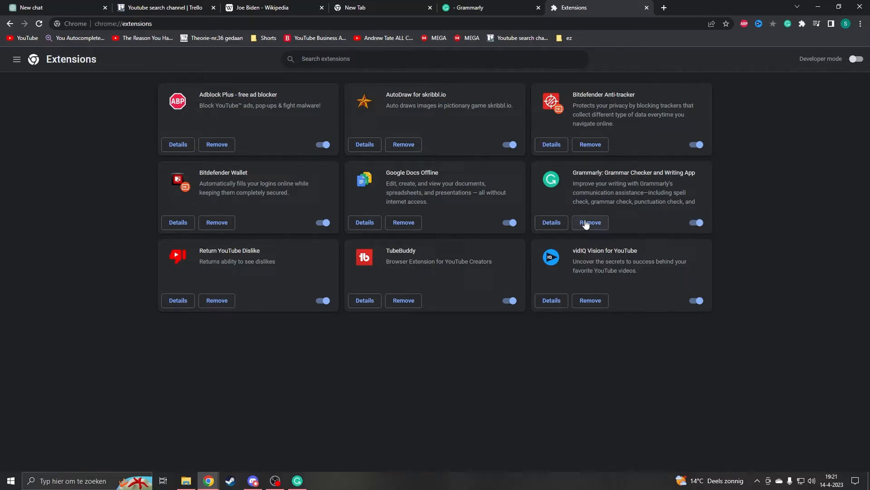
click(589, 222)
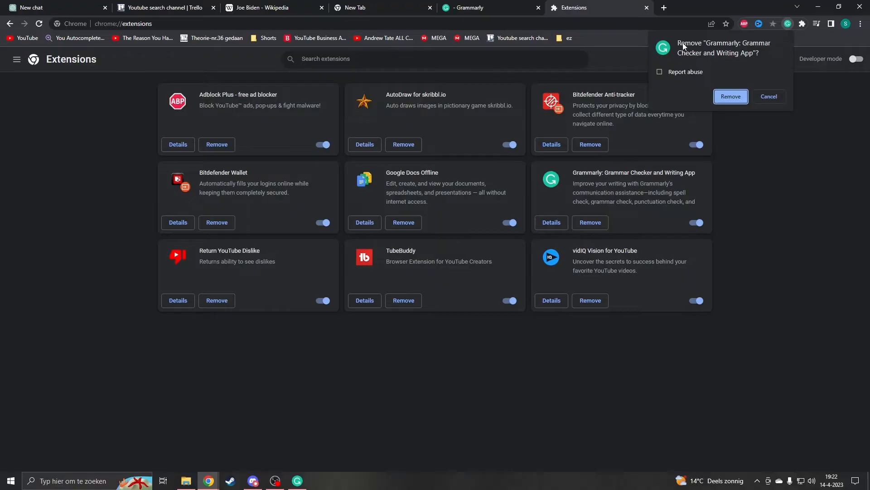
click(730, 96)
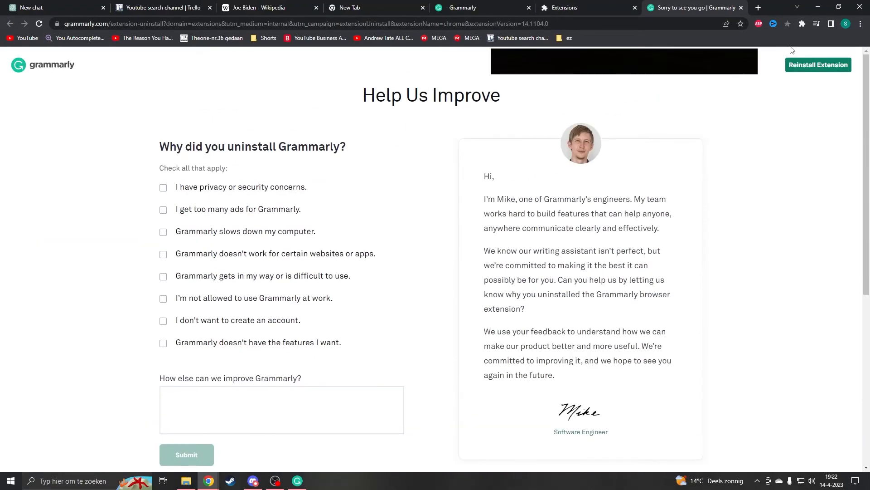
mouse_move(817, 65)
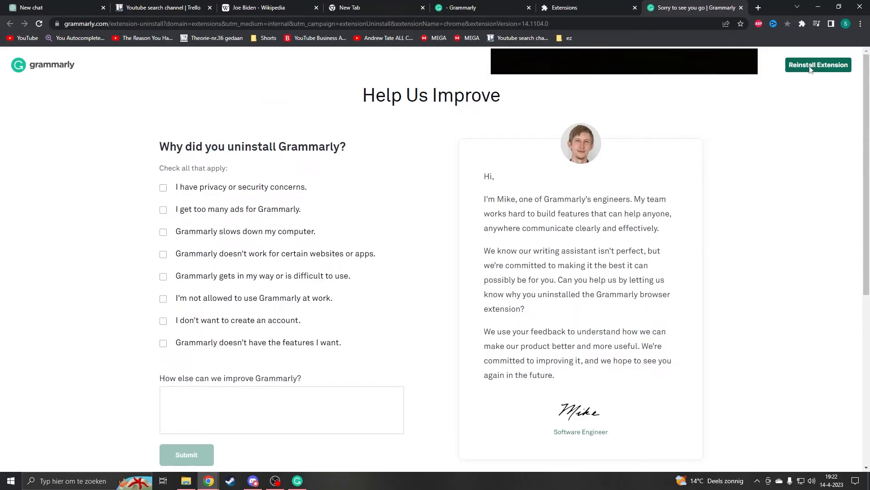
Reinstall Grammarly from the Chrome Web Store and confirm adding the extension
click(818, 65)
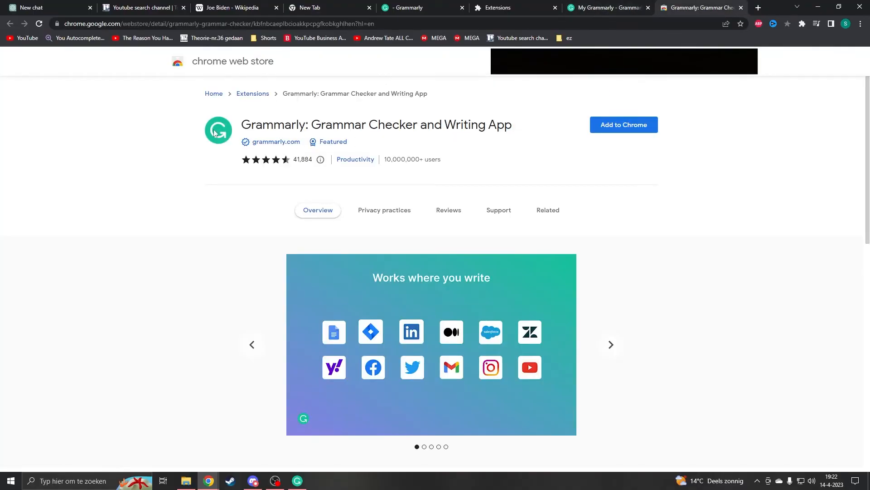
click(622, 125)
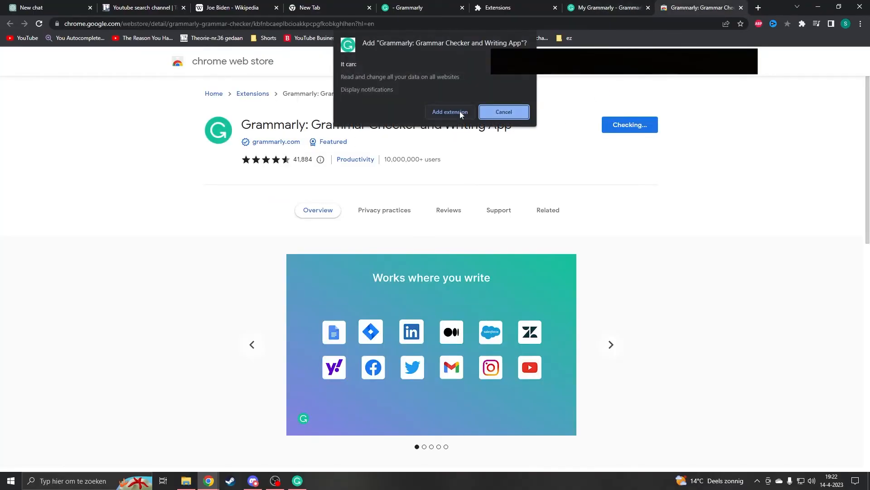
click(450, 111)
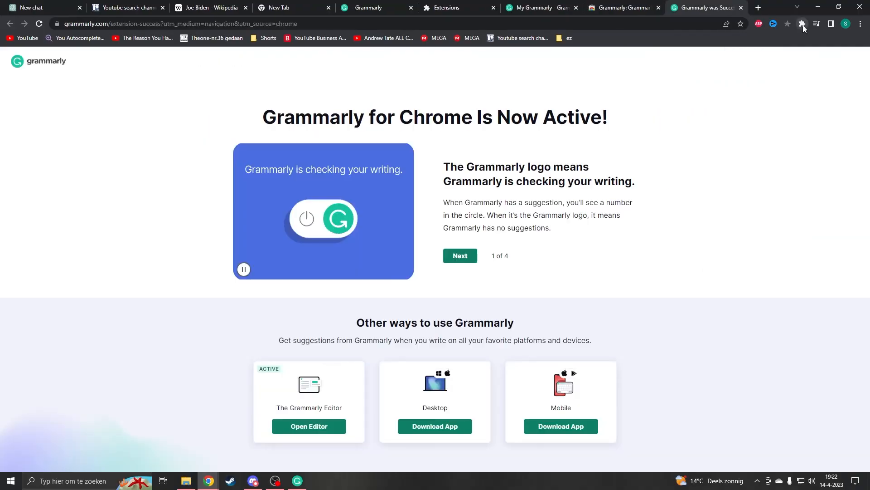
Start a new blank Grammarly document from the extension popup and expand its side menu
click(802, 24)
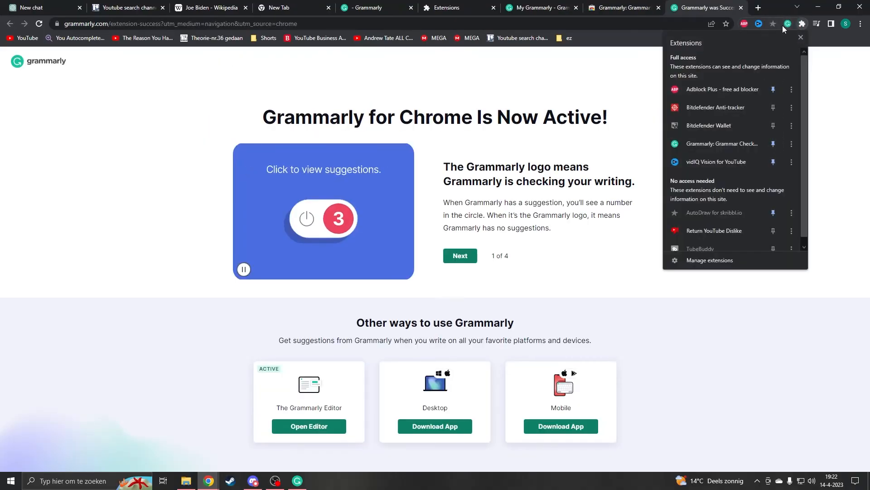
click(787, 23)
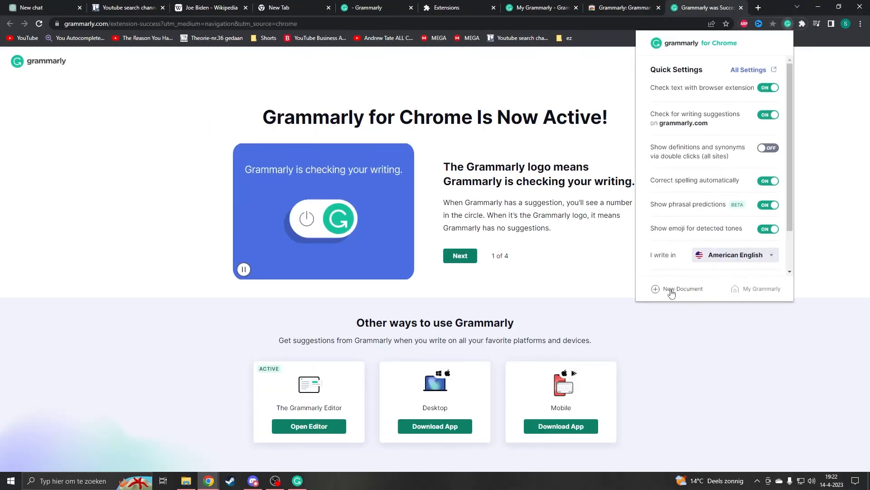
click(682, 288)
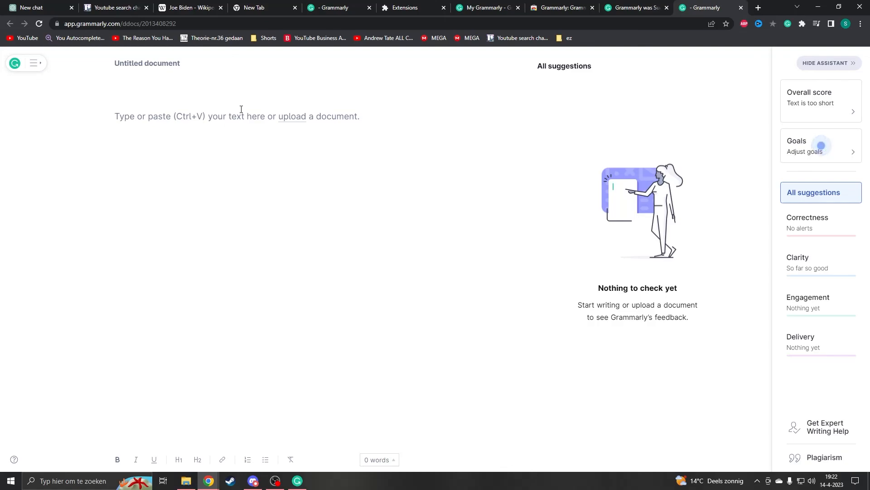
click(34, 63)
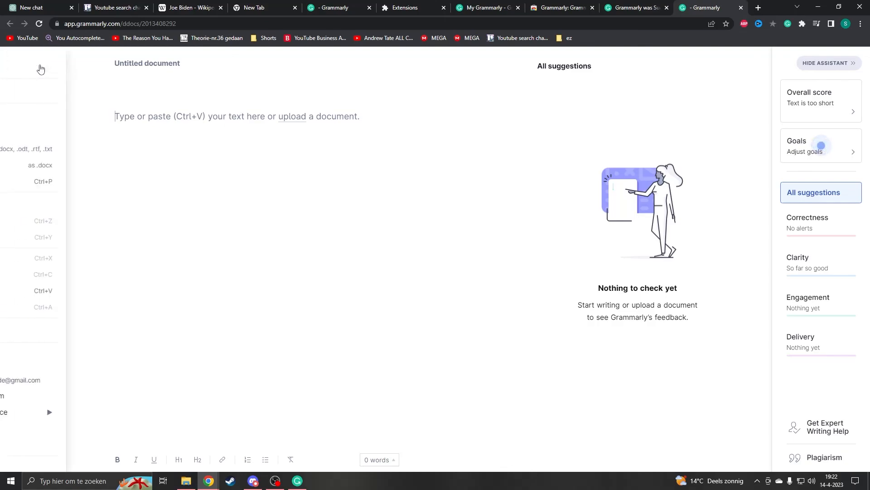